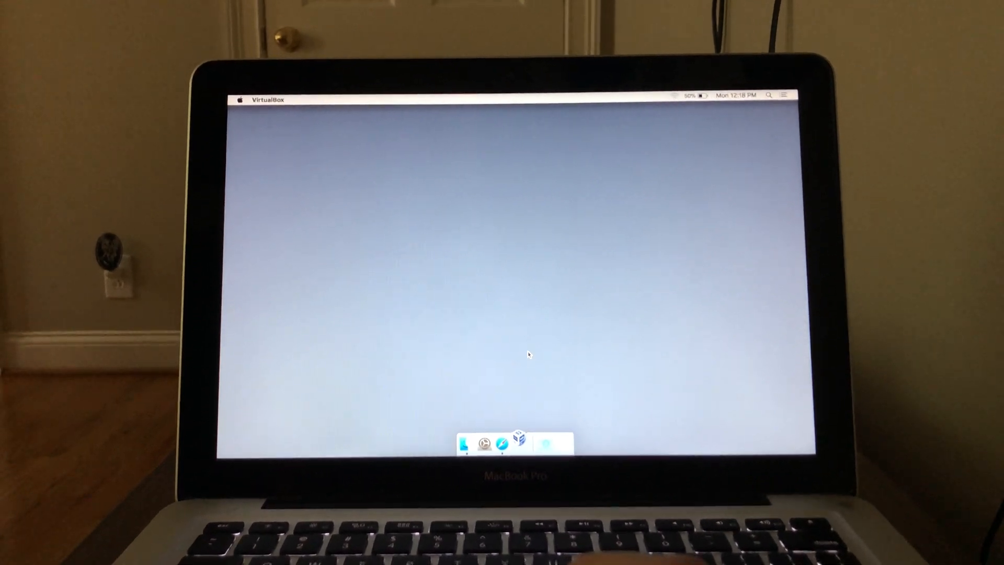
Launch Oracle VM VirtualBox Manager from the Dock, listing the powered-off Windows 10 Test VM
click(521, 443)
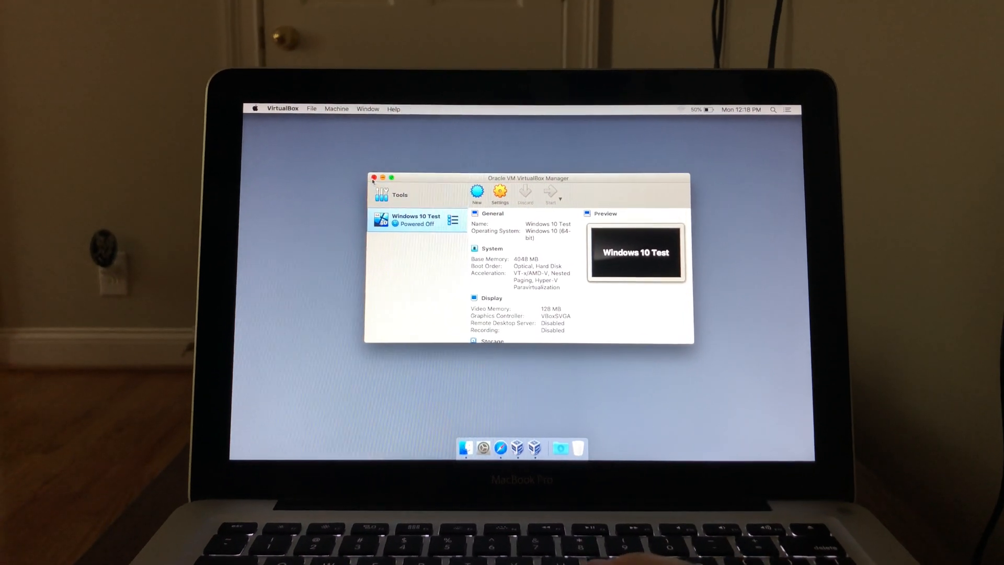
Start the Windows 10 Test virtual machine and let it boot to the Windows desktop
click(550, 192)
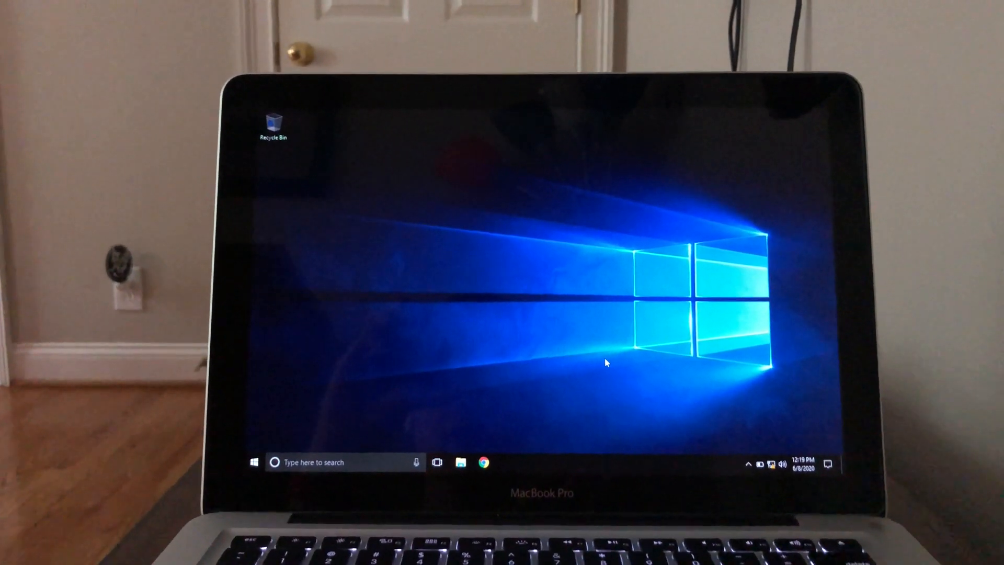
click(460, 462)
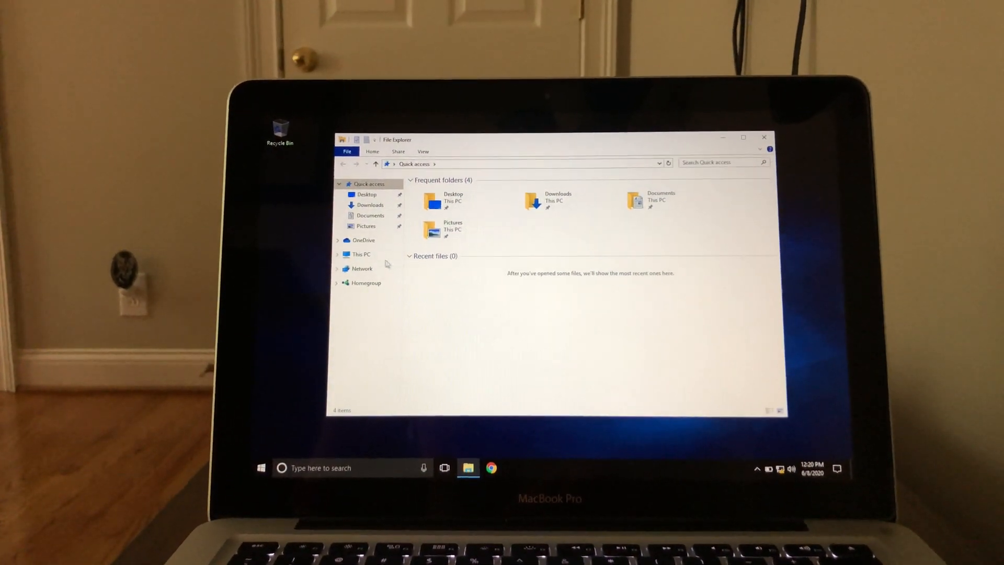
click(360, 253)
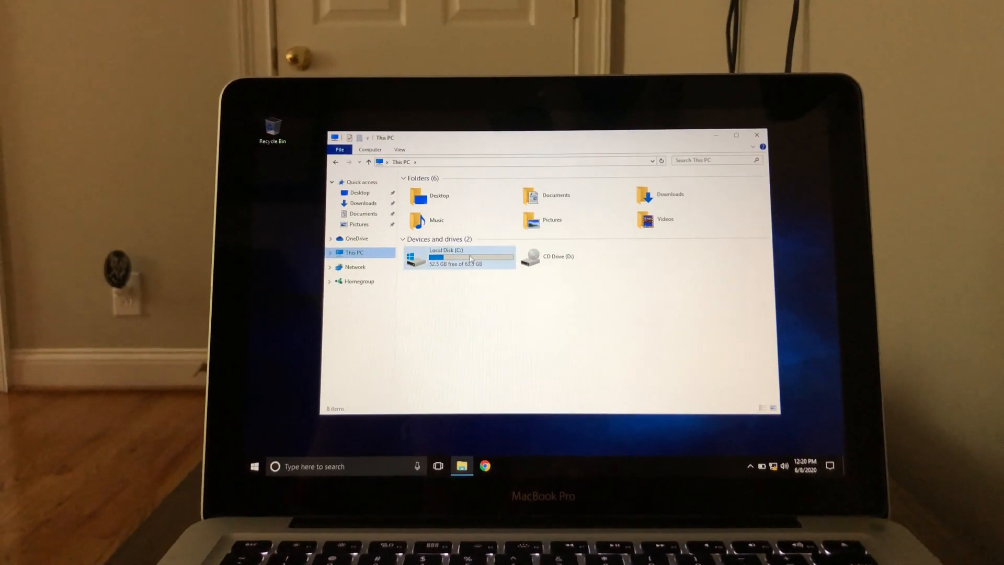
double_click(458, 257)
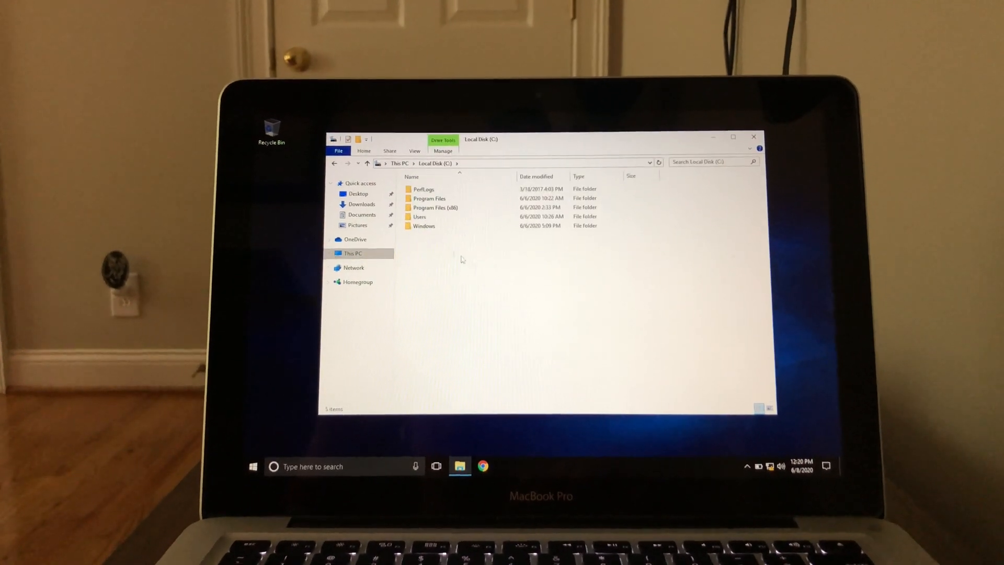
double_click(420, 216)
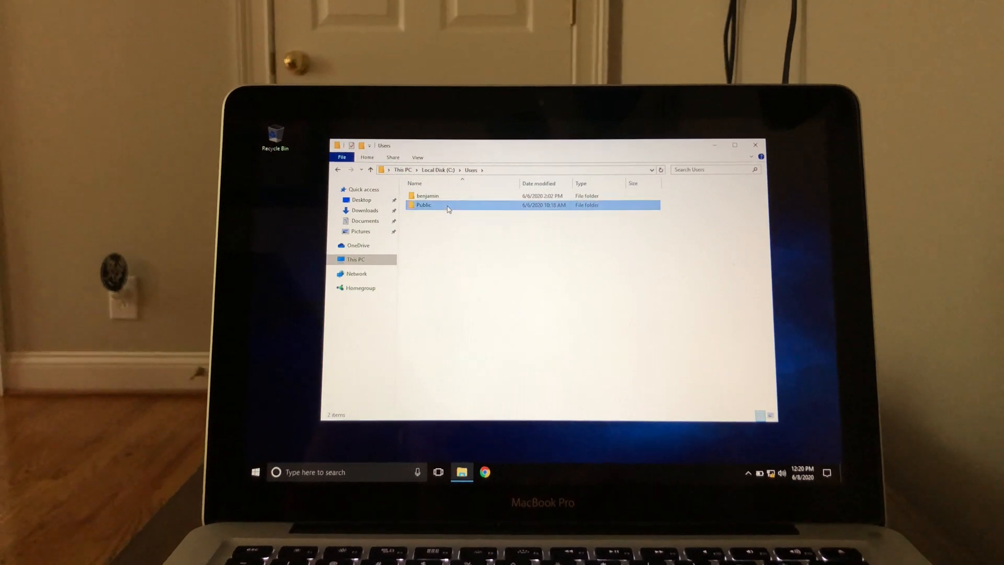
double_click(422, 205)
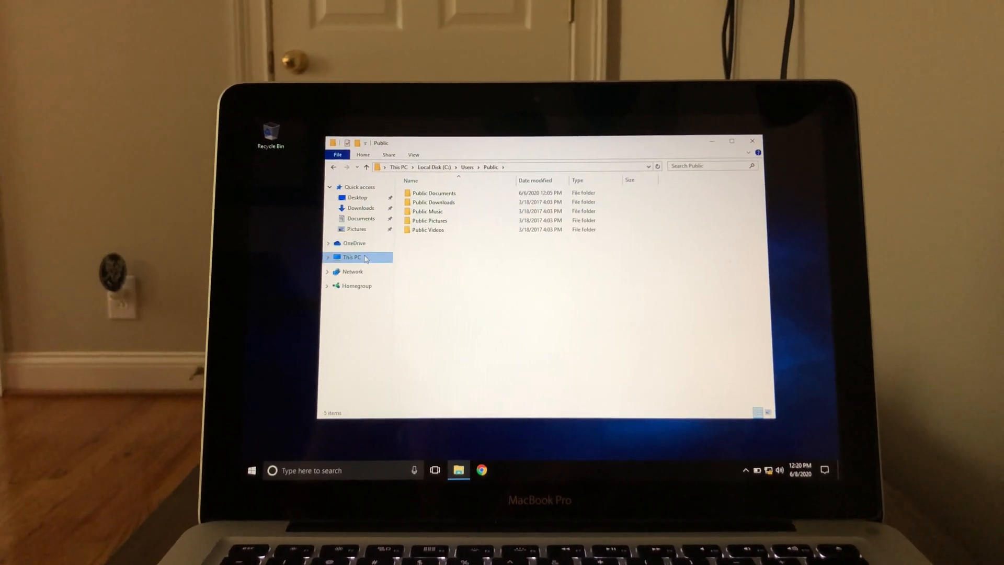
click(353, 258)
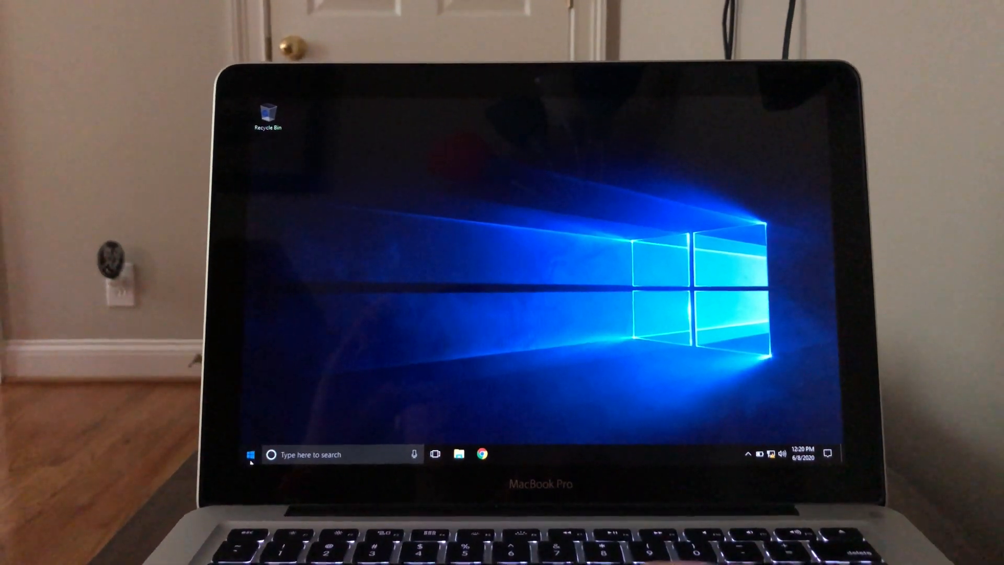
click(249, 454)
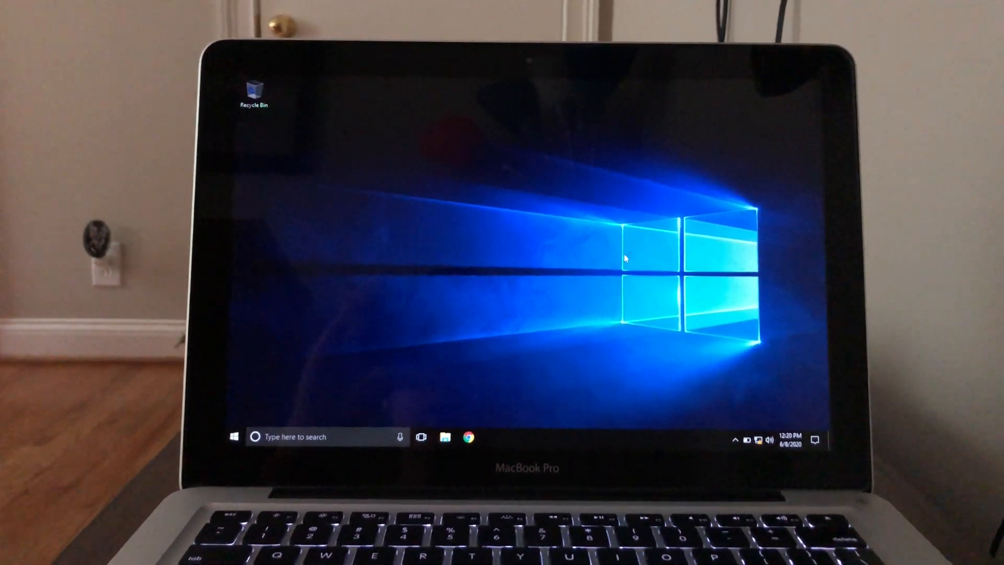
click(468, 438)
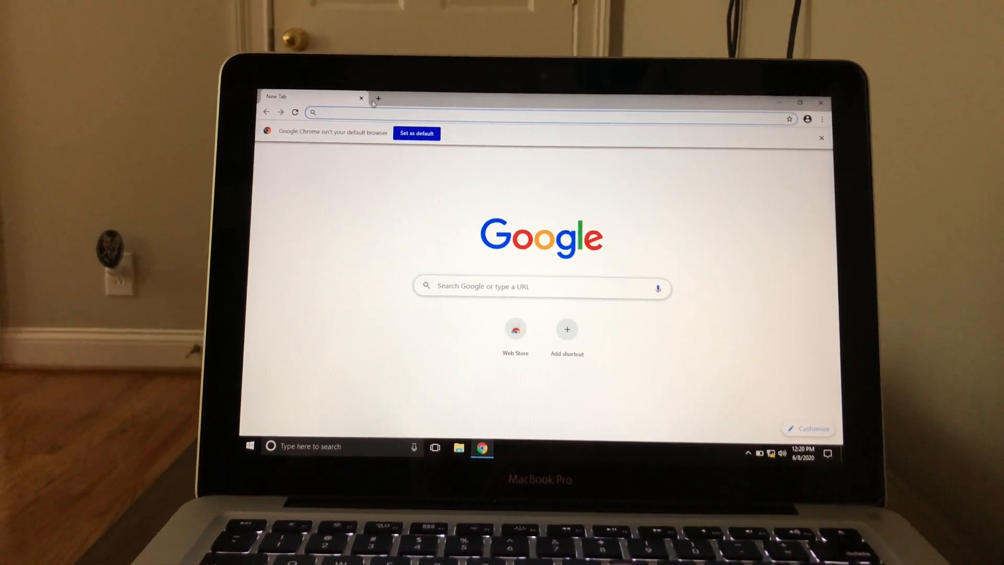
click(821, 138)
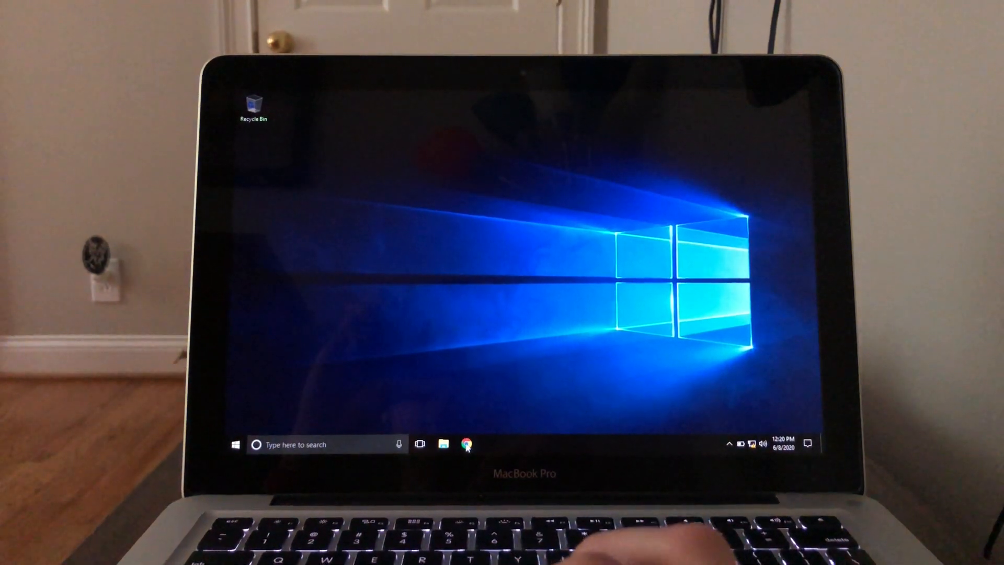
Review CPU and memory graphs in Task Manager's Performance view, then close it
click(468, 446)
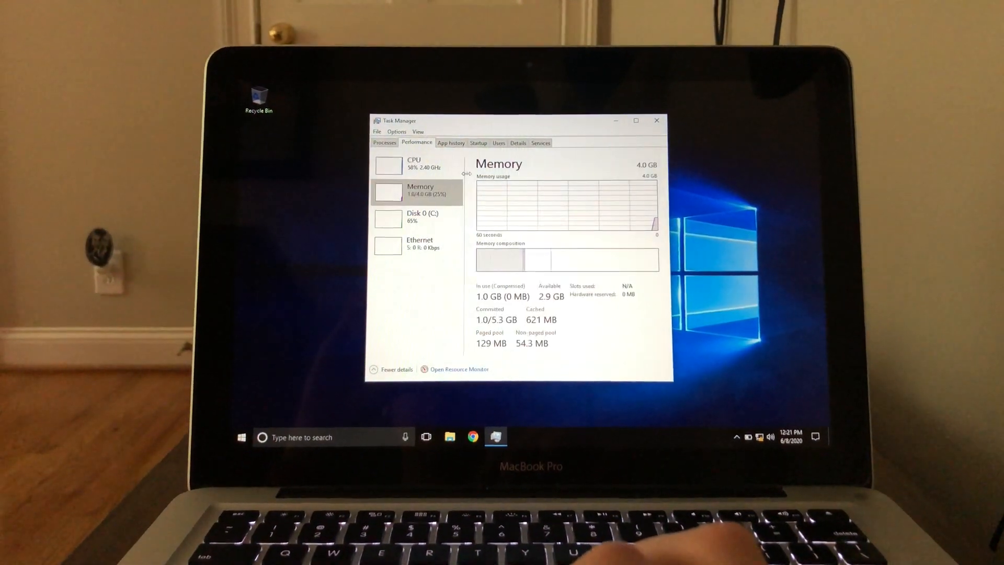
click(414, 163)
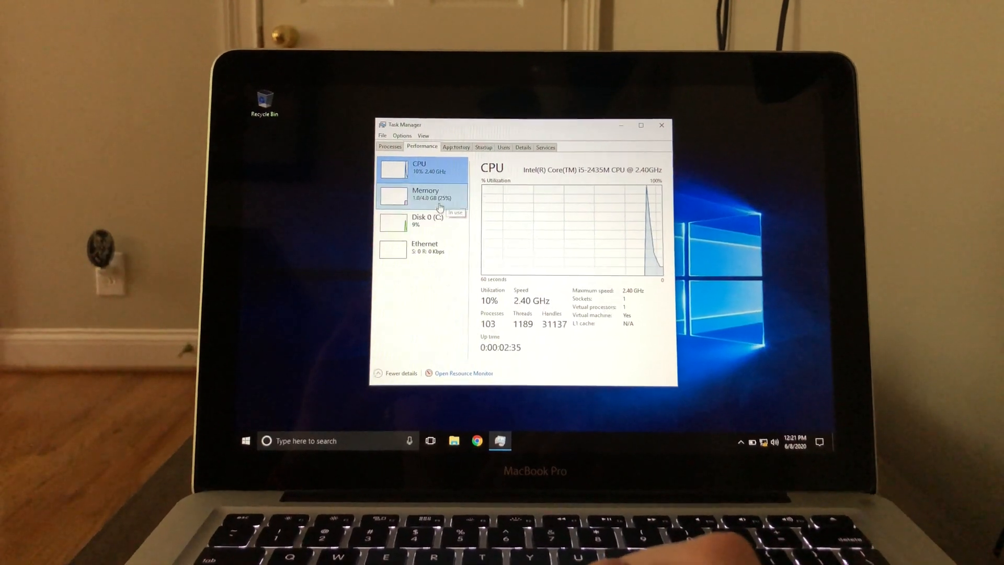
click(426, 195)
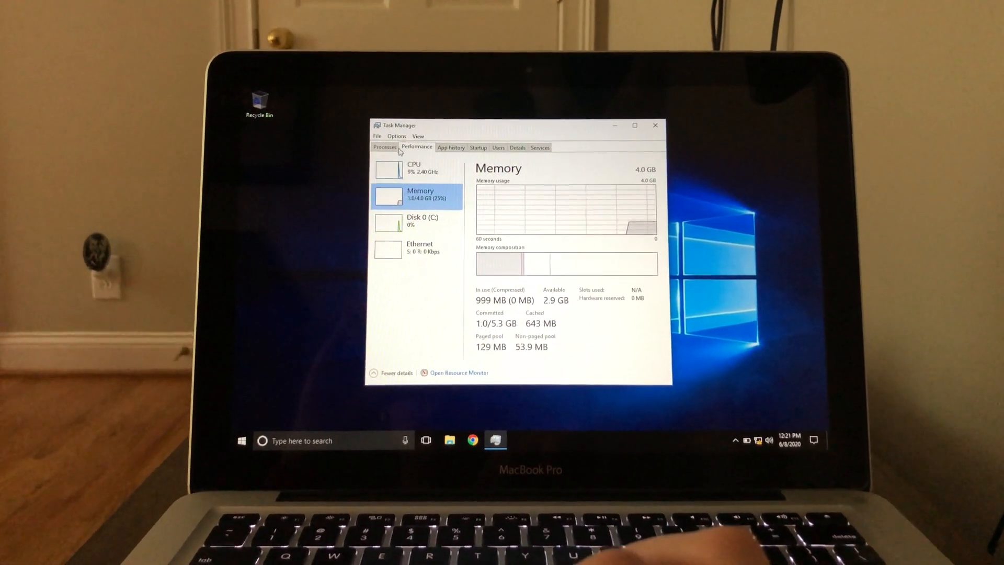
click(655, 126)
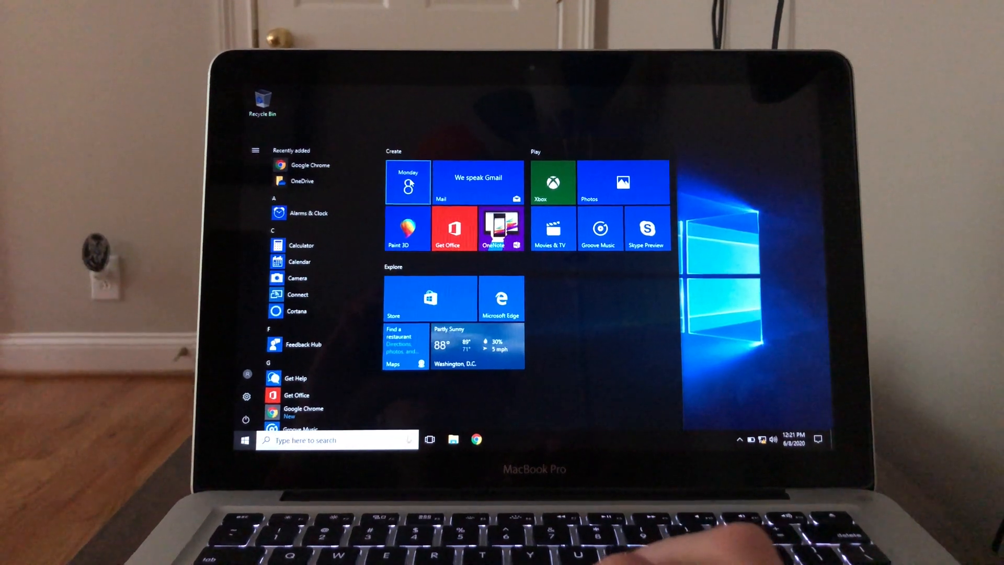
click(300, 261)
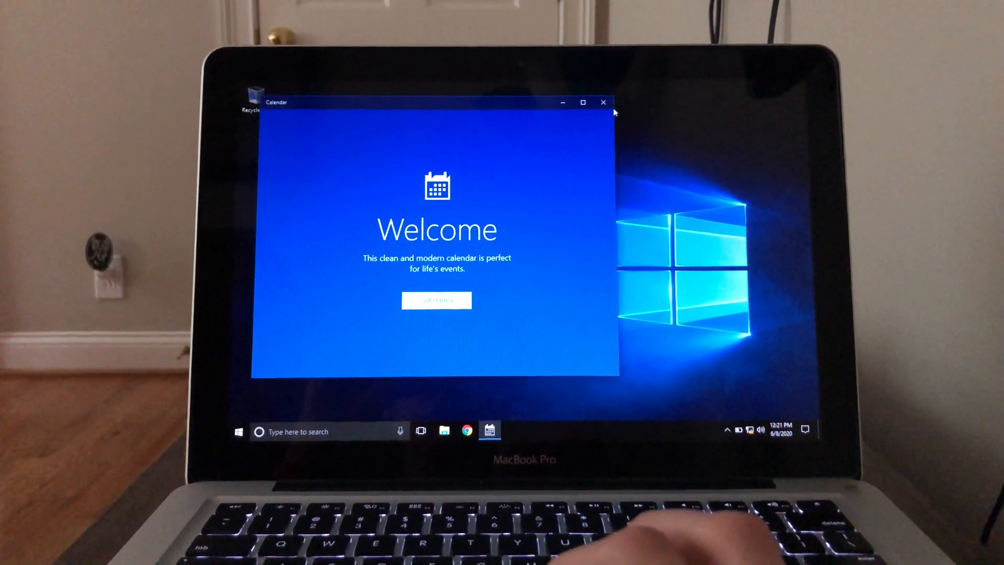
click(603, 103)
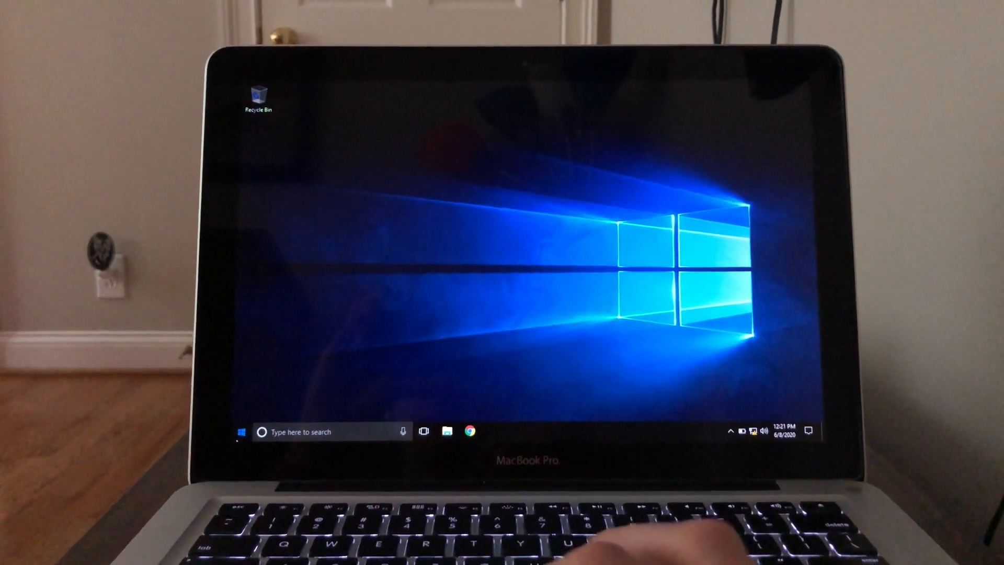
click(240, 432)
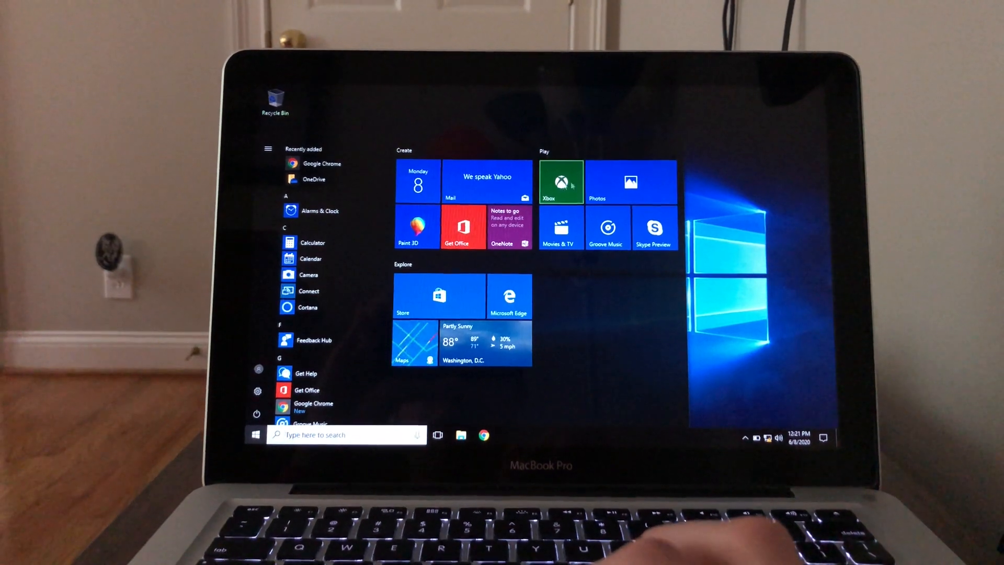
click(631, 180)
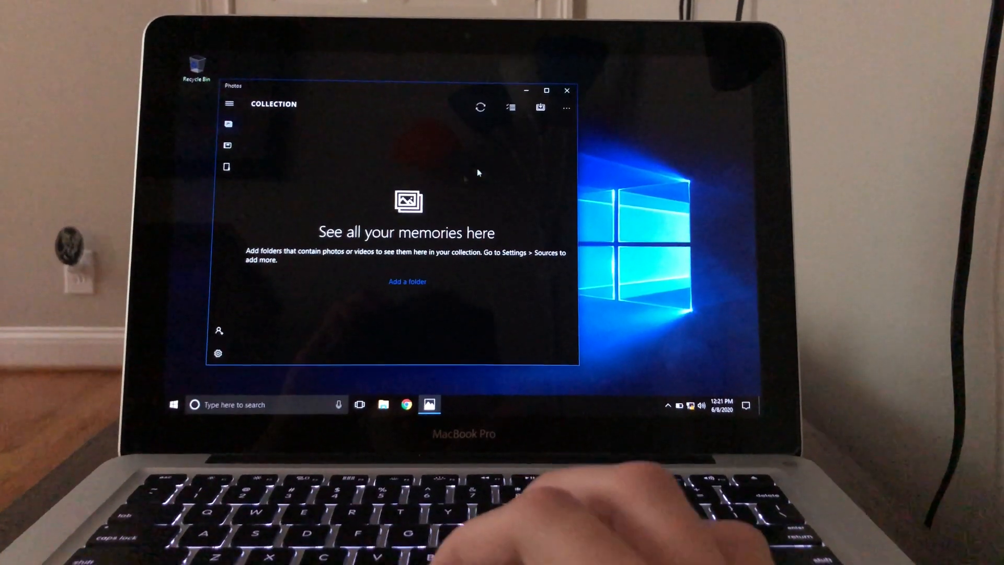
click(565, 90)
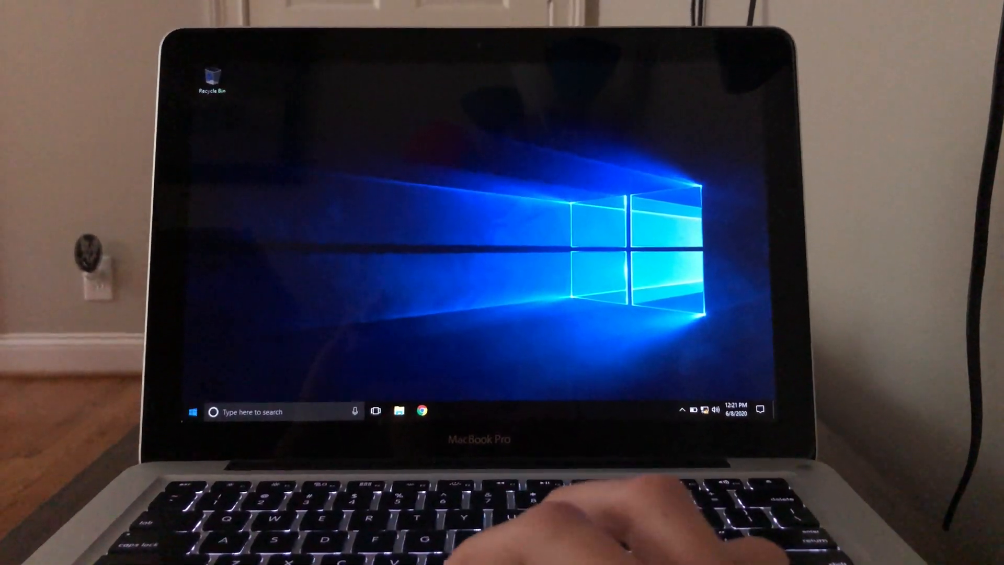
click(194, 412)
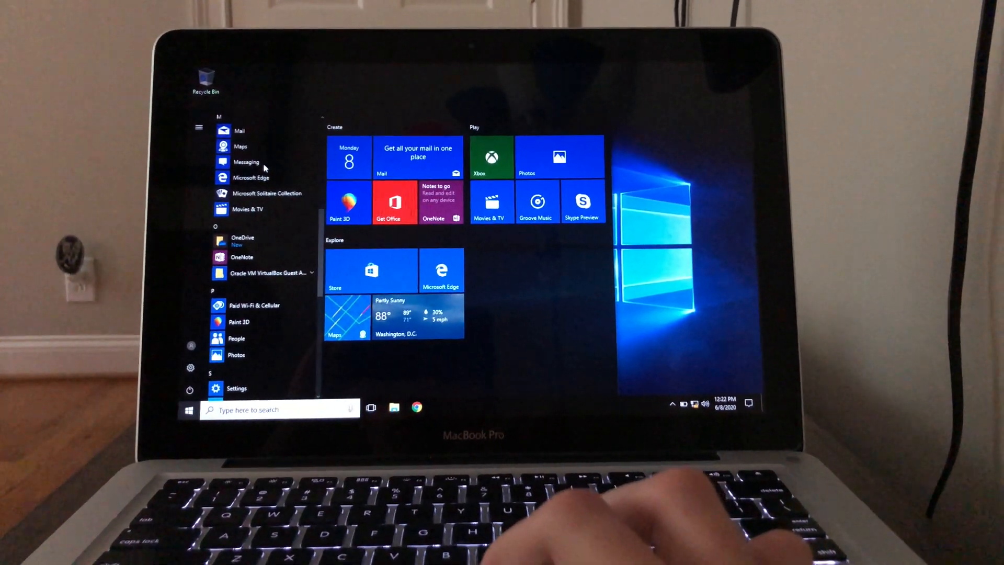
click(245, 161)
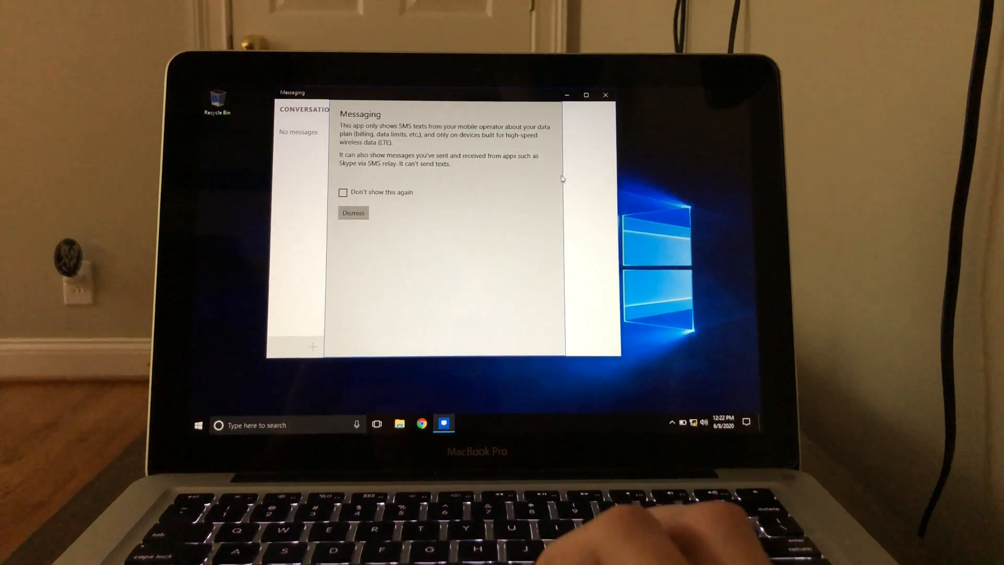
click(606, 95)
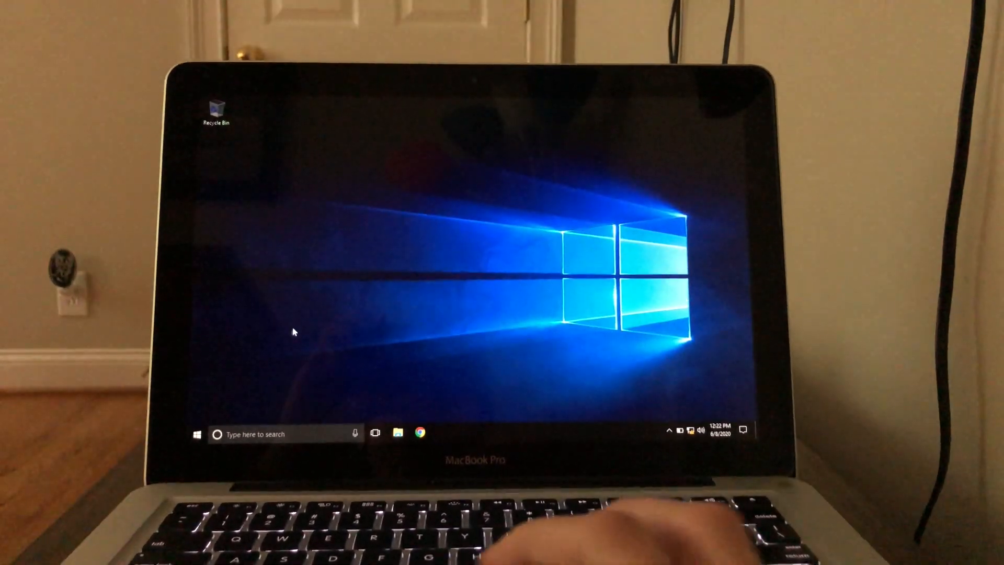
Browse the Start menu app list and expand the Windows System group (Command Prompt, Task Manager)
click(196, 434)
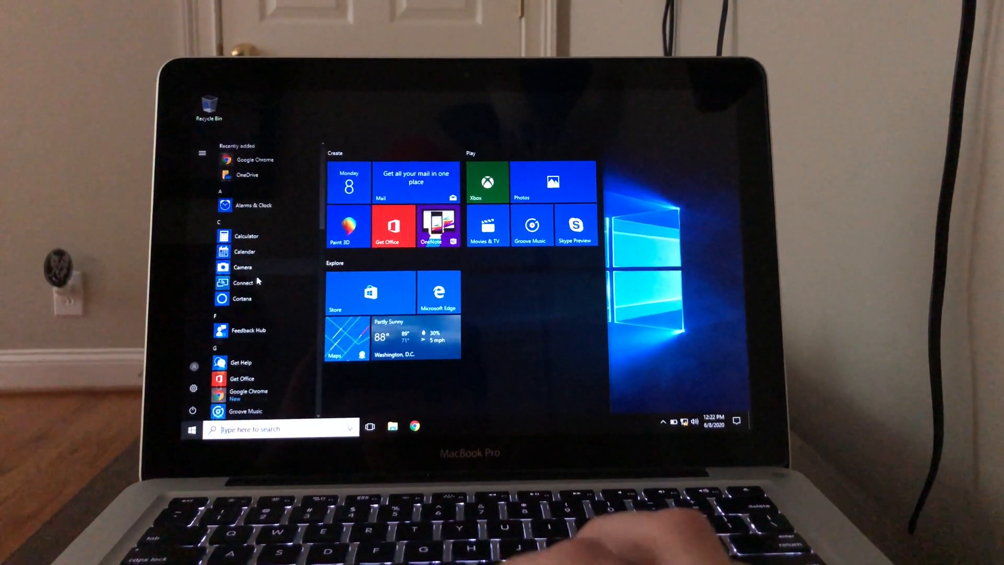
scroll(down, 3)
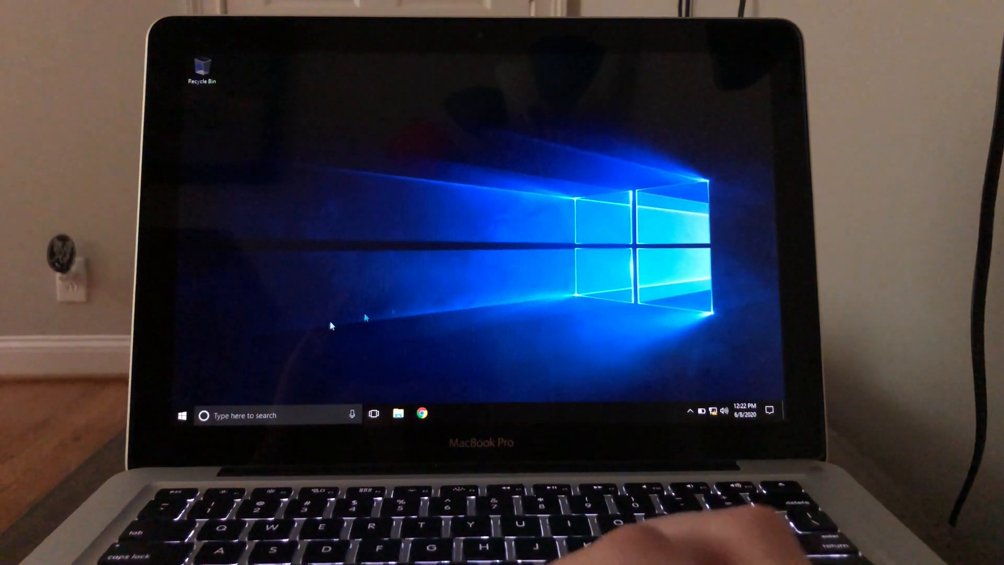
click(184, 416)
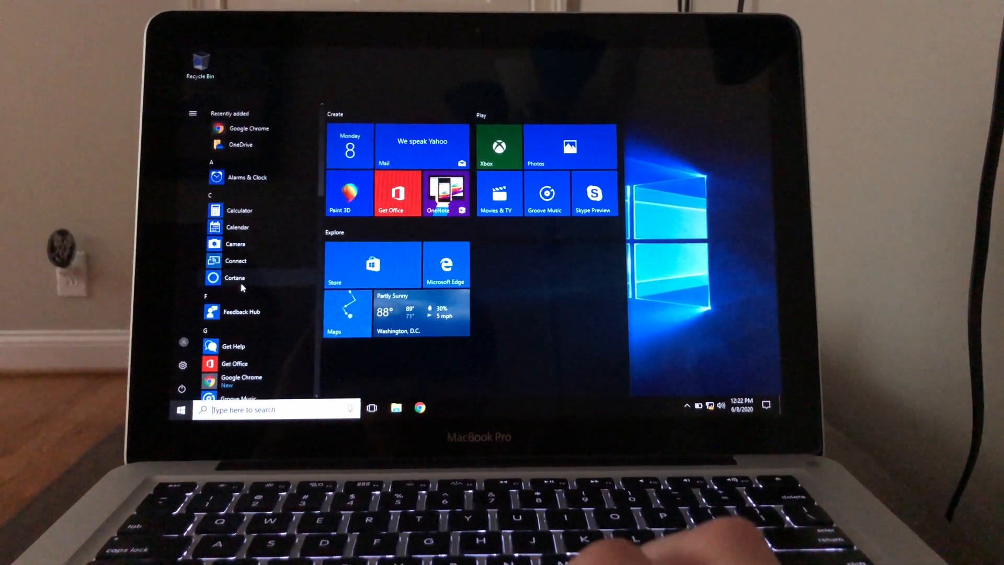
scroll(down, 3)
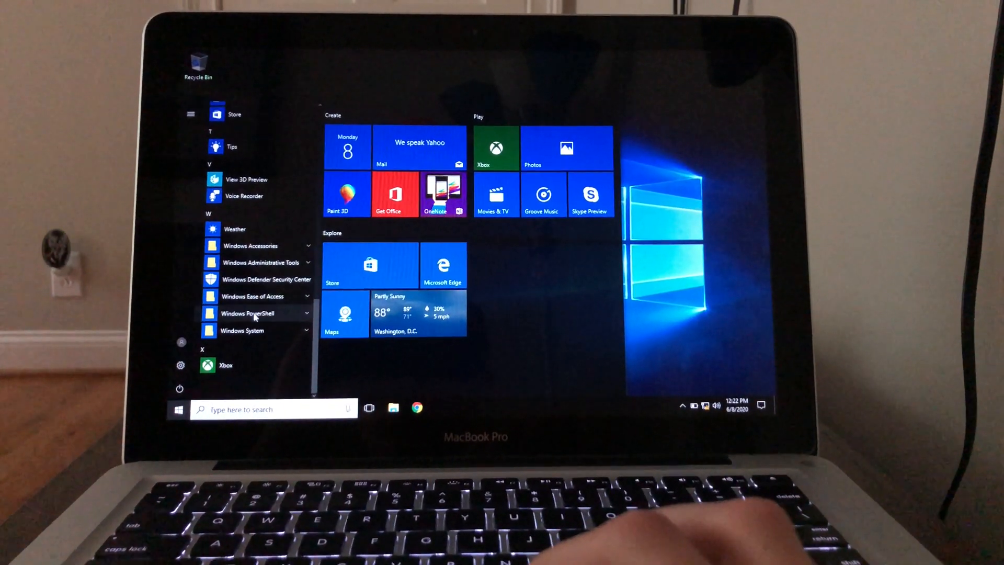
click(242, 329)
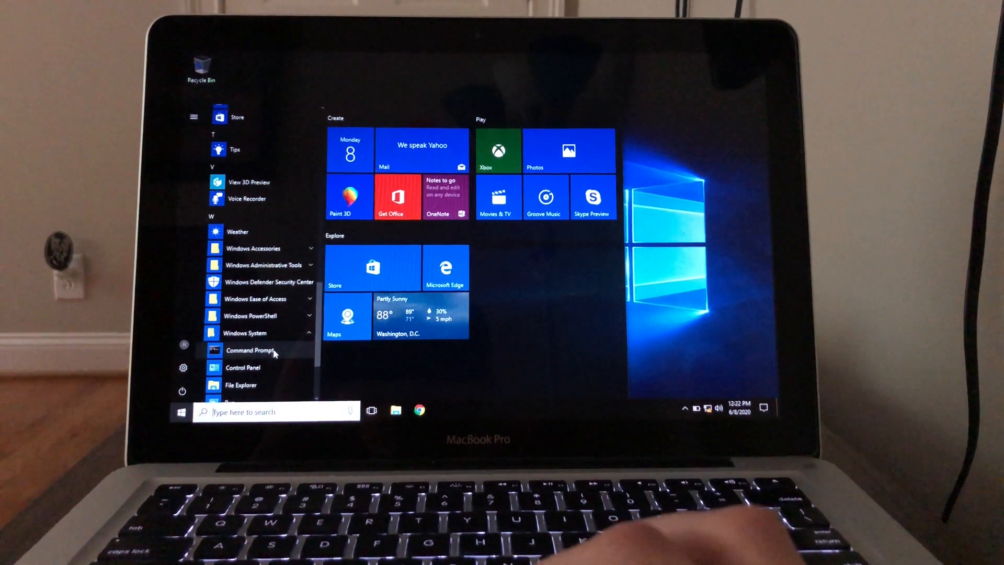
scroll(down, 3)
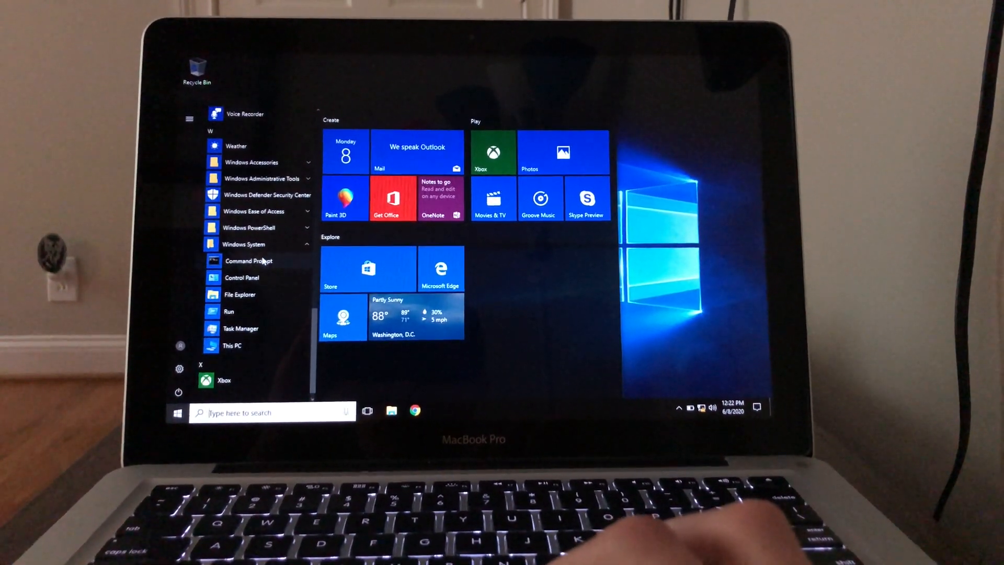
click(249, 260)
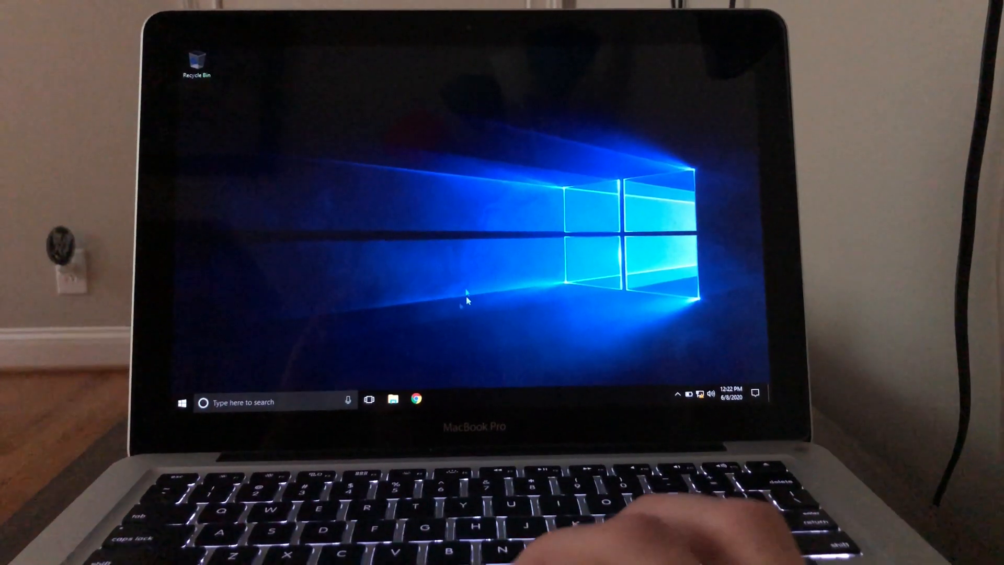
Reopen the Start menu and scroll its installed-apps list alongside the live tiles
click(184, 402)
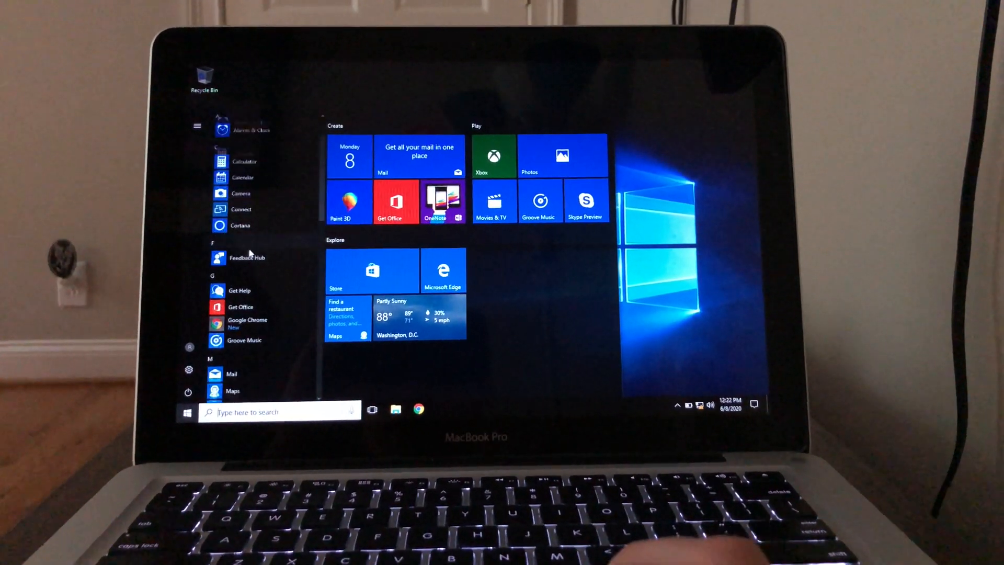
scroll(down, 3)
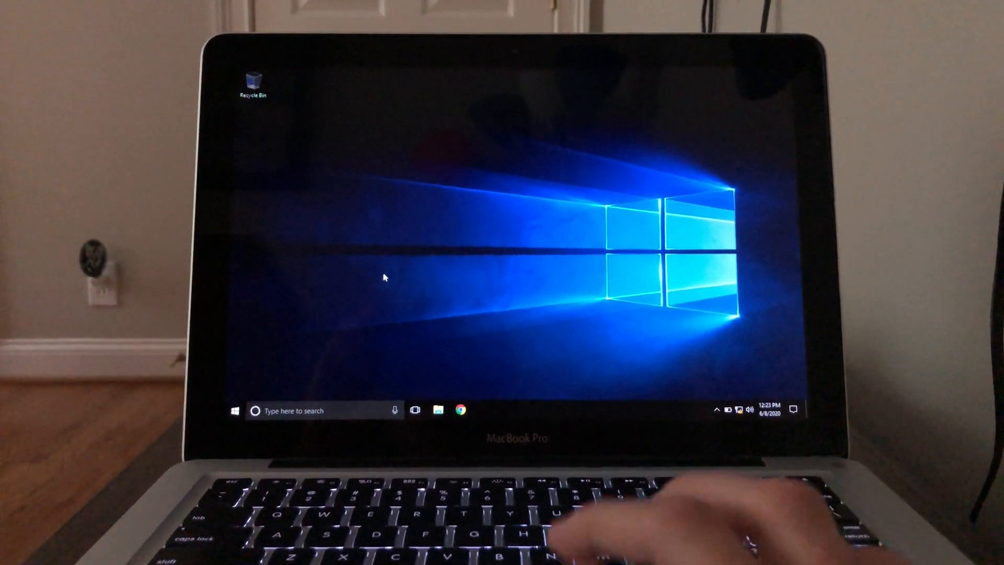
click(234, 410)
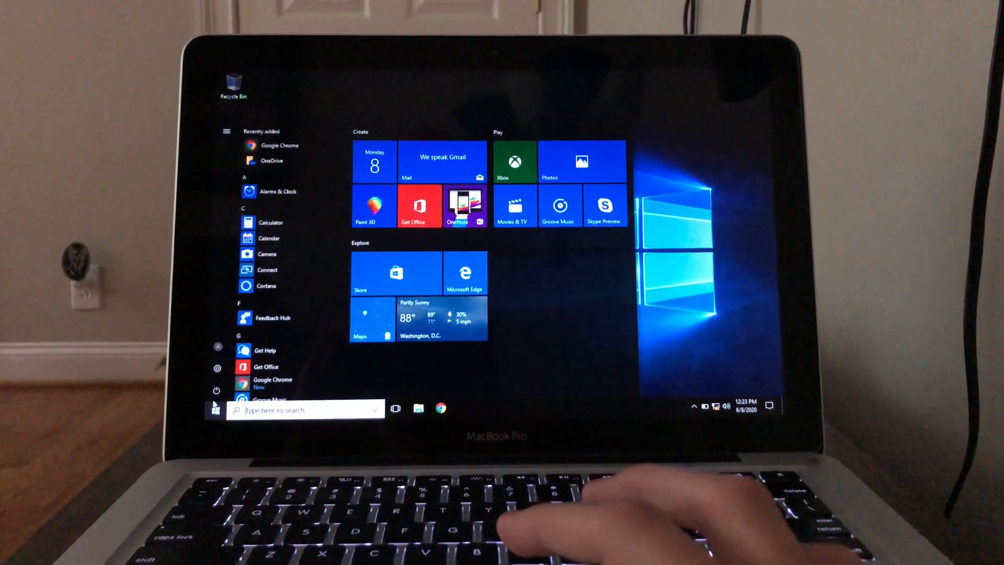